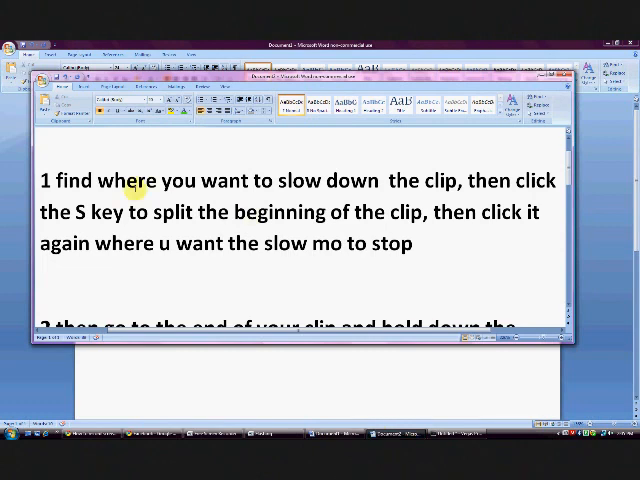
{"action": "mouse_move", "coordinate": [548, 292]}
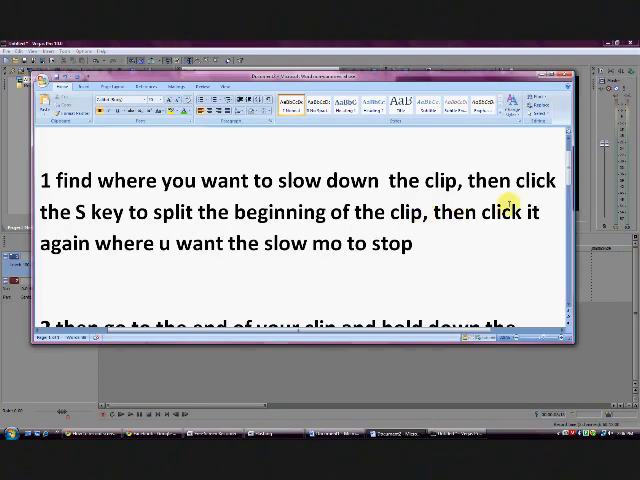
Step: Scroll the Word document to reveal step 2 about dragging the clip end to length
{"action": "scroll", "scroll_direction": "down", "scroll_amount": 3}
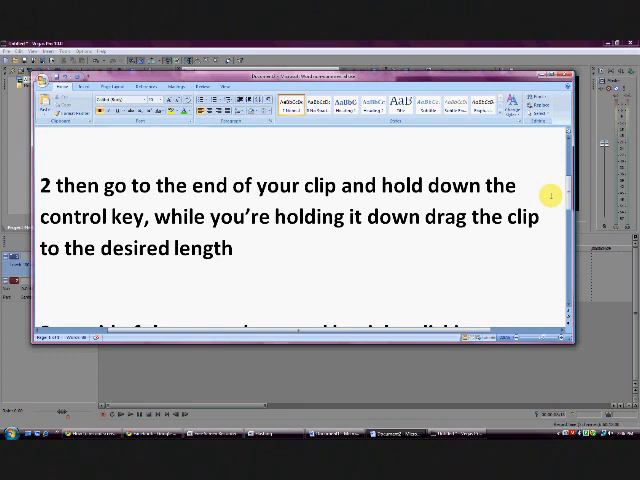
{"action": "mouse_move", "coordinate": [178, 224]}
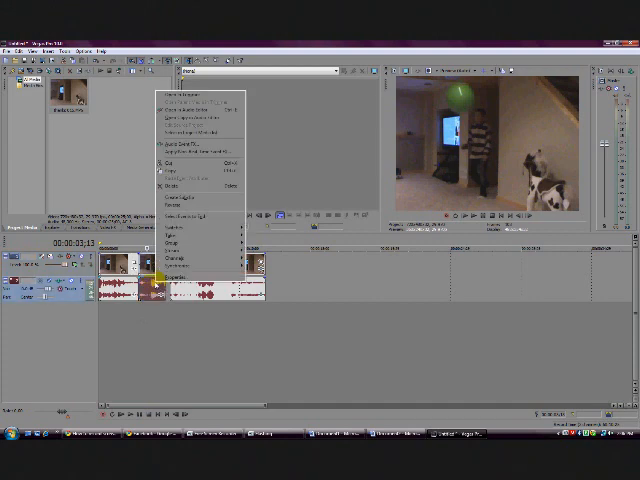
Step: Bring up the Properties dialog for the split dog-video clip on the timeline
{"action": "left_click", "coordinate": [180, 276]}
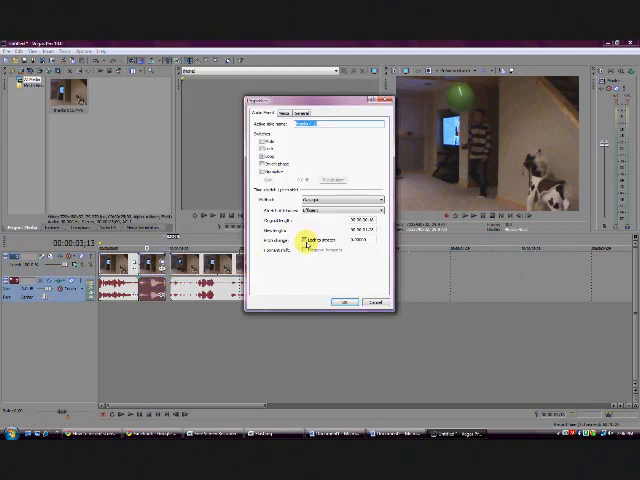